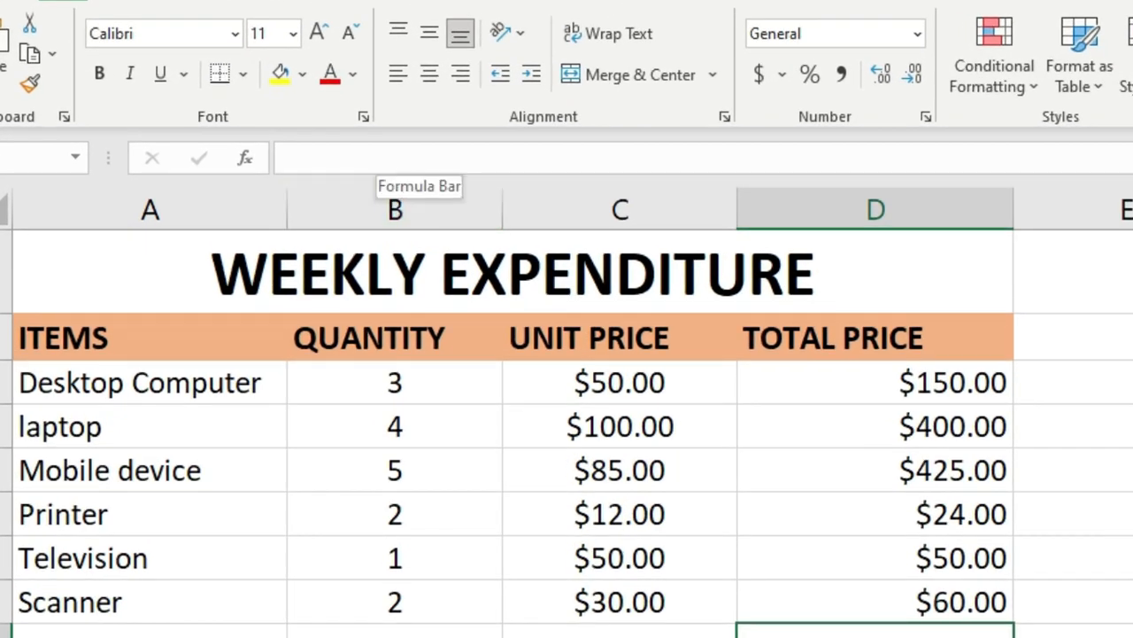
mouse_move(245, 157)
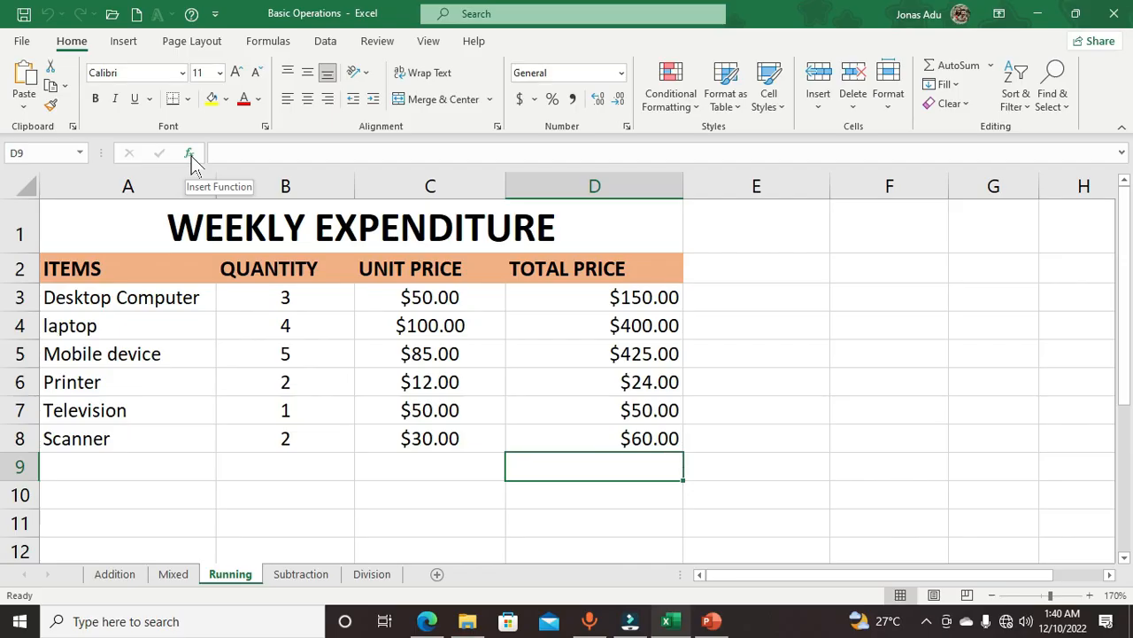
Insert the SUM function into cell D9 via the fx Insert Function dialog
left_click(190, 153)
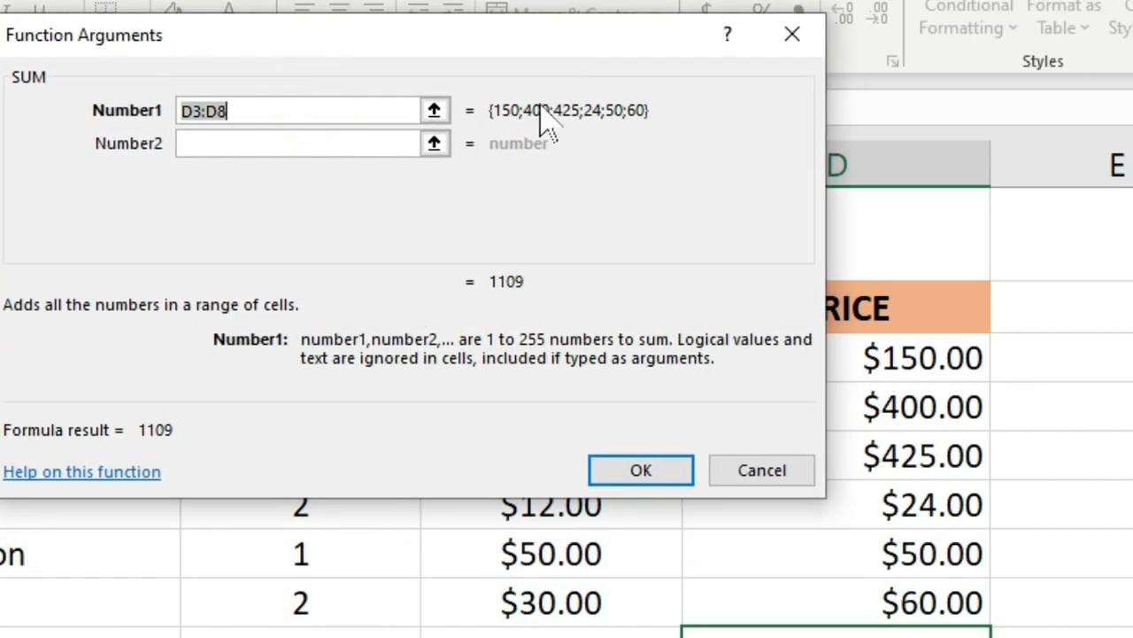
mouse_move(213, 341)
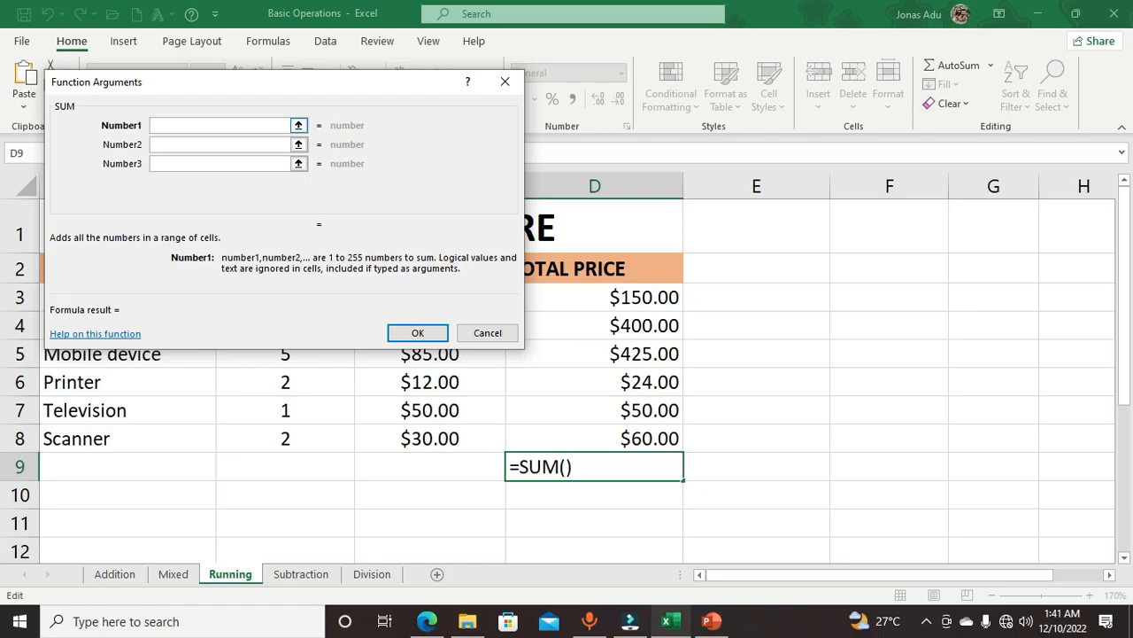
Select the six total-price cells D3:D8 as the SUM range, giving 1109
left_click_drag(594, 297, 594, 438)
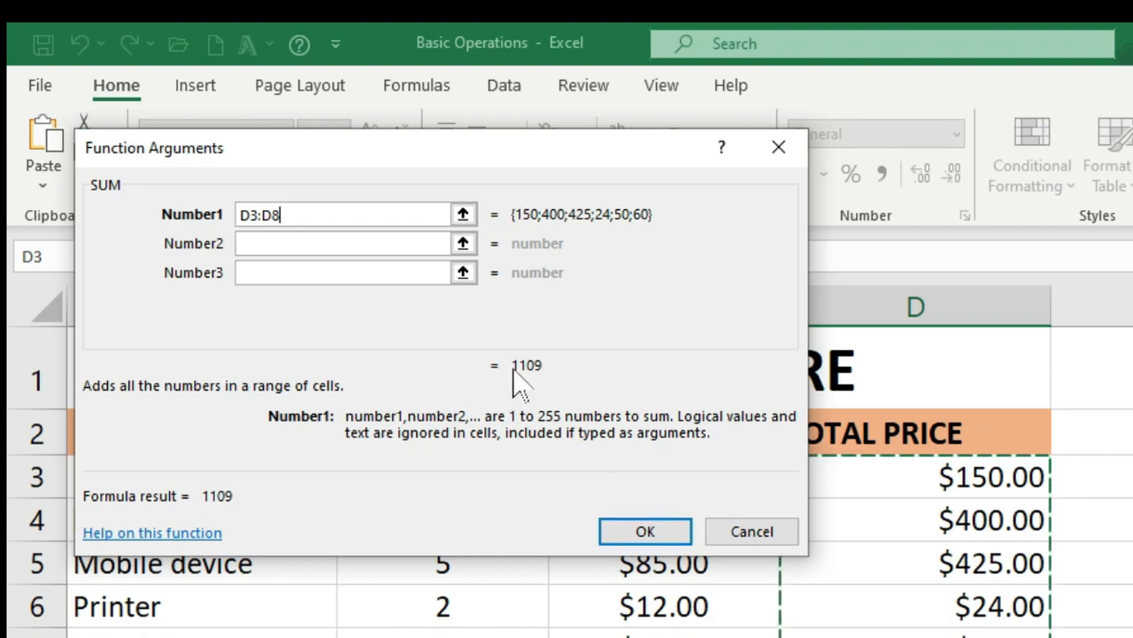
mouse_move(554, 442)
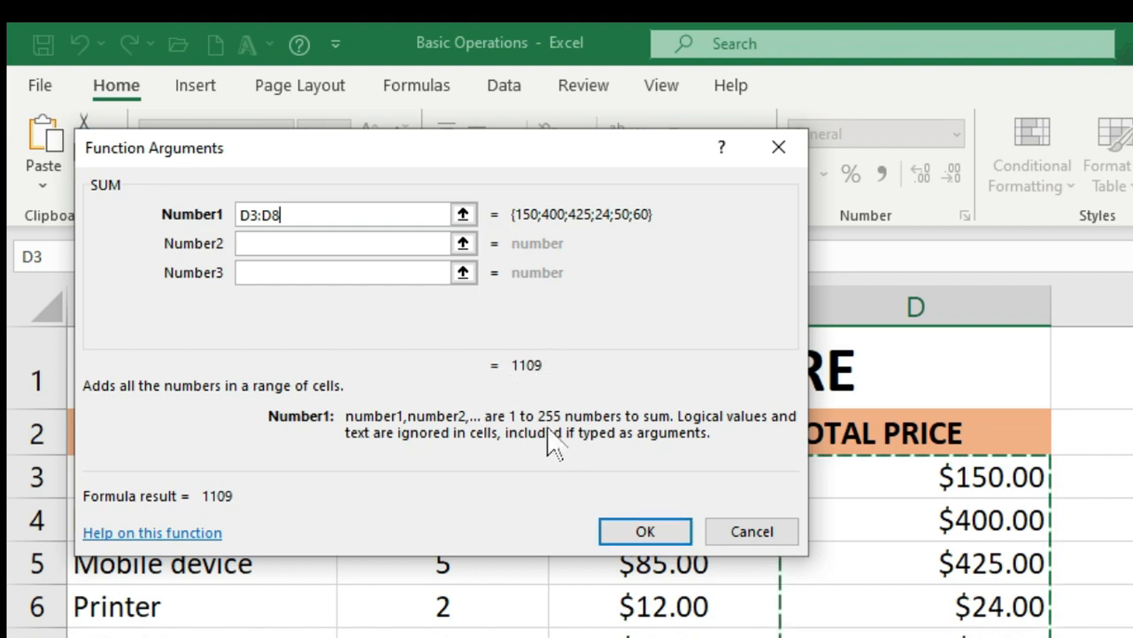
mouse_move(531, 390)
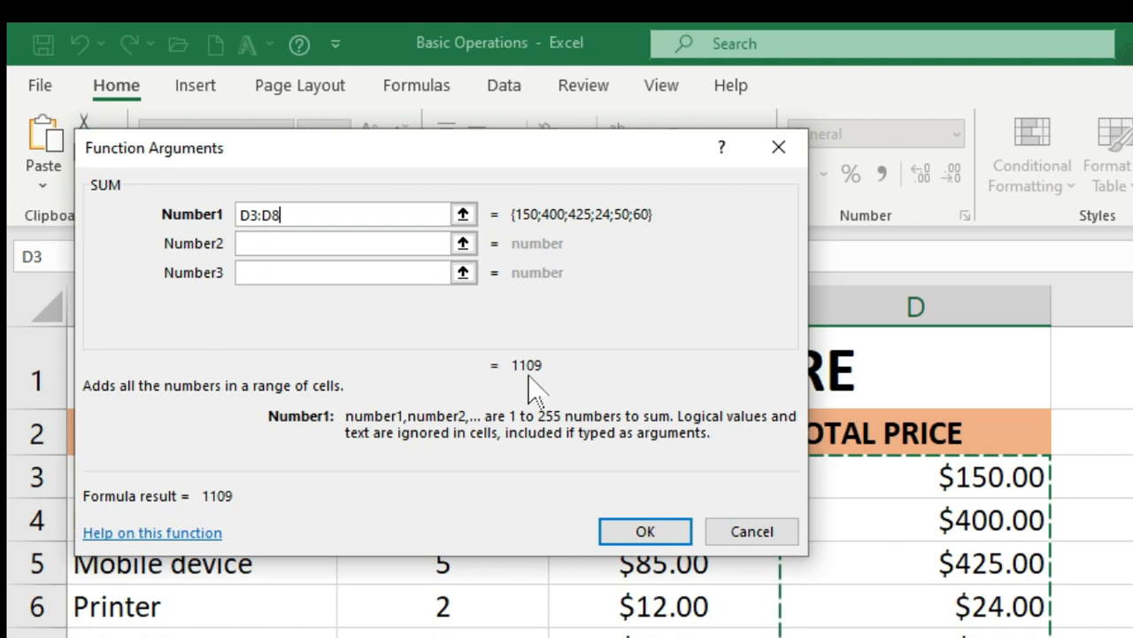